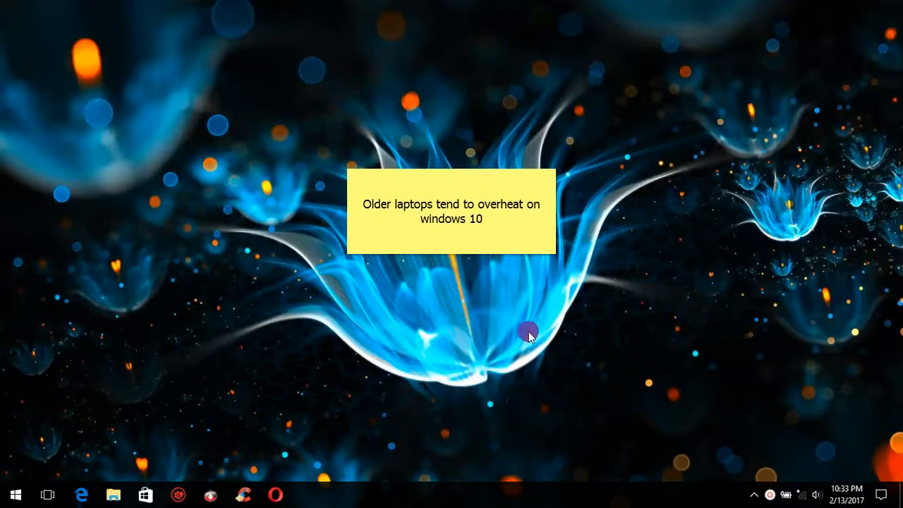
mouse_move(530, 316)
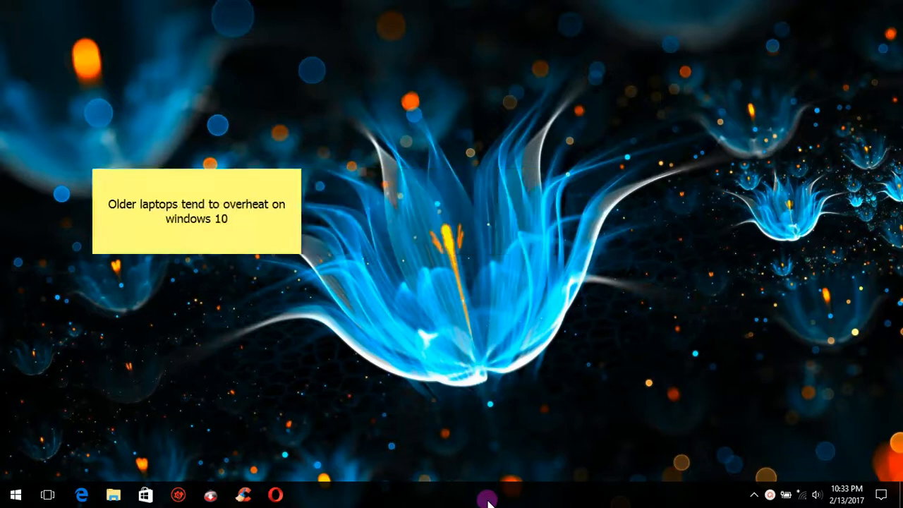
Launch Task Manager from the taskbar menu, then close it again.
right_click(487, 501)
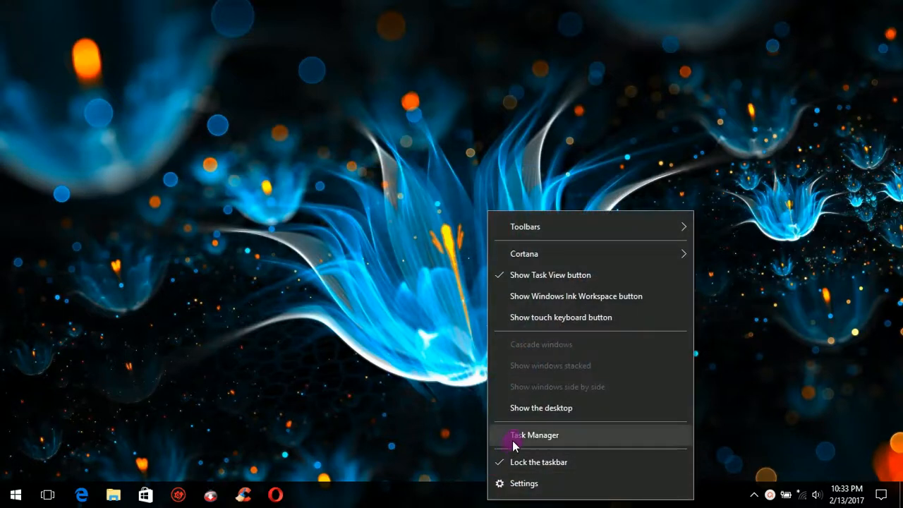
click(533, 434)
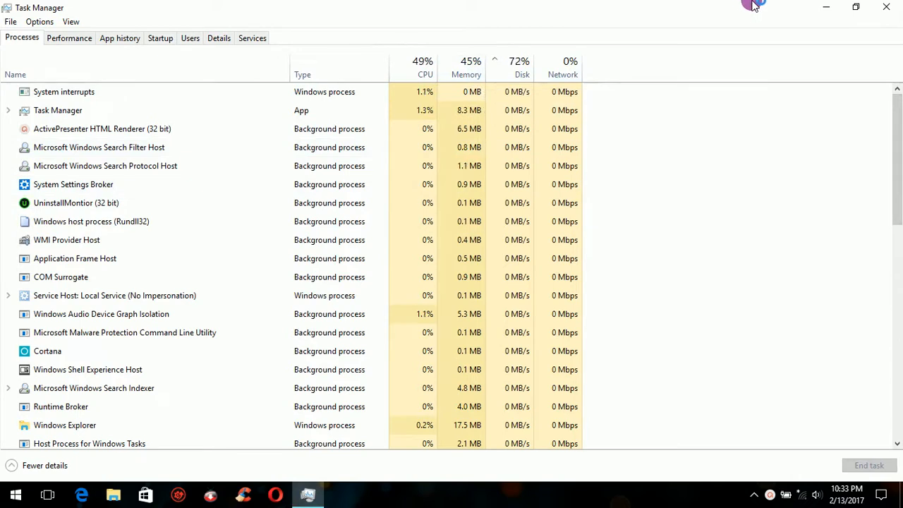
click(886, 7)
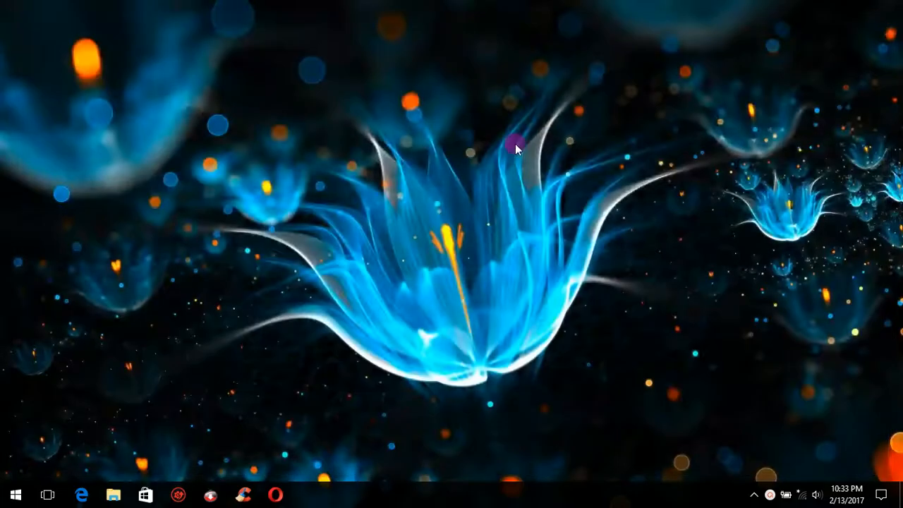
mouse_move(134, 332)
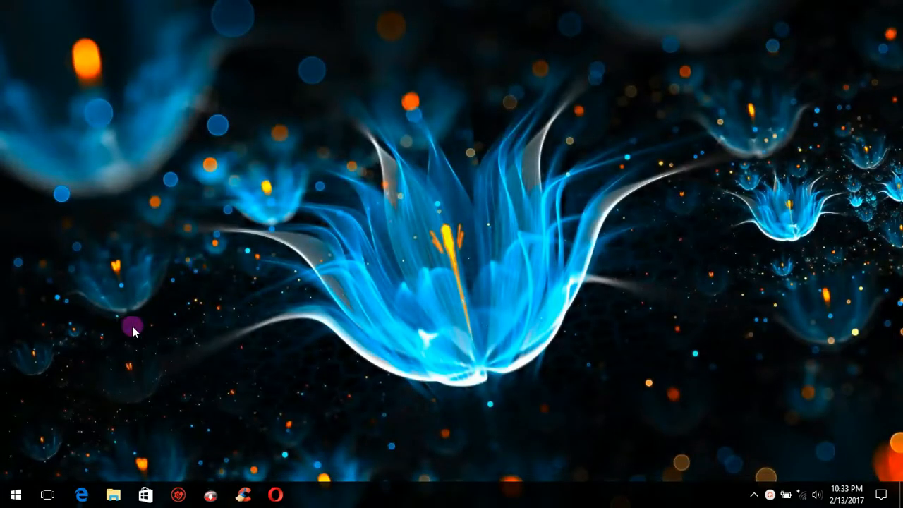
mouse_move(62, 393)
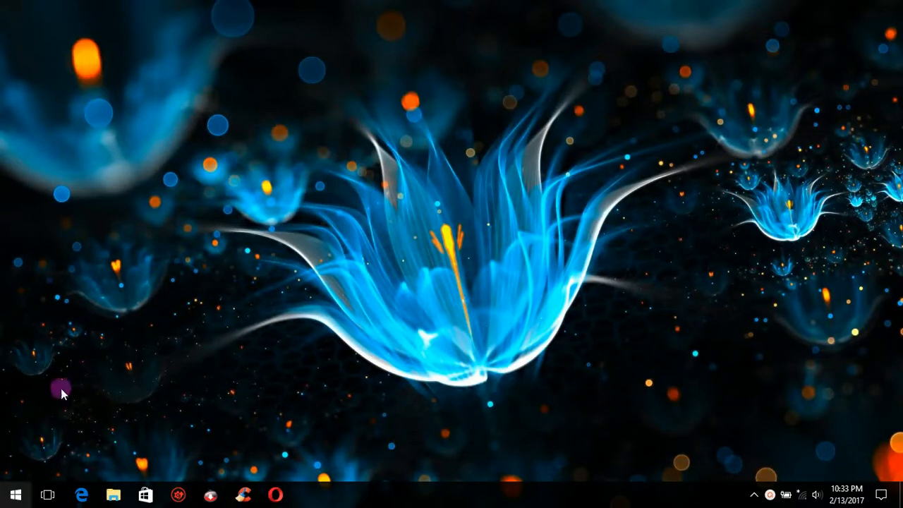
Launch Control Panel from the Windows System folder in the Start menu.
click(15, 494)
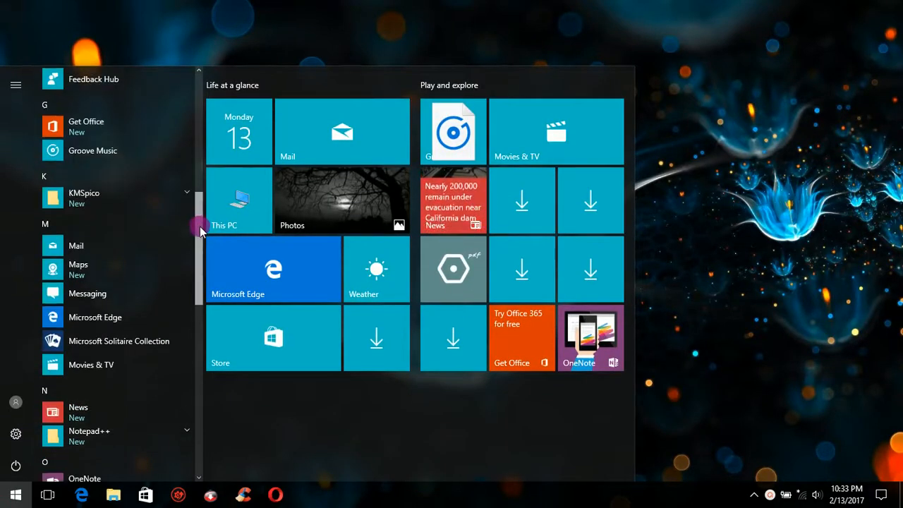
scroll(down, 3)
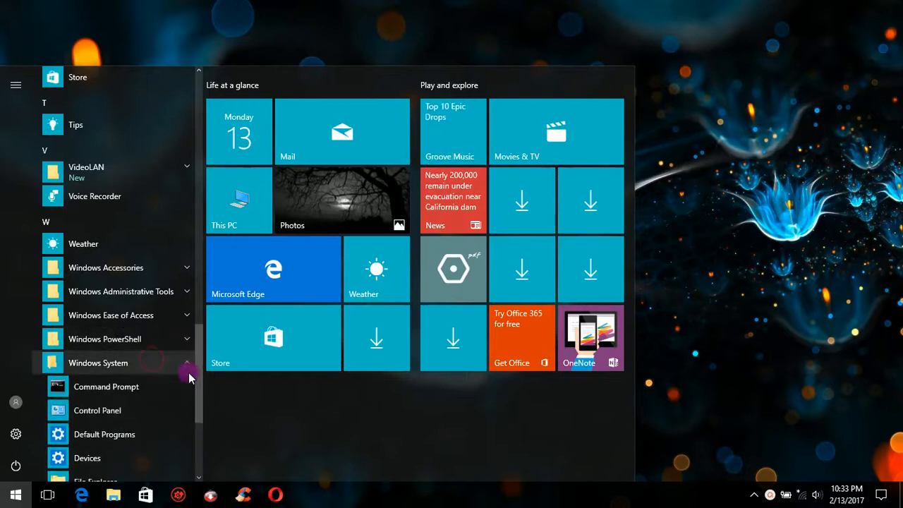
click(97, 409)
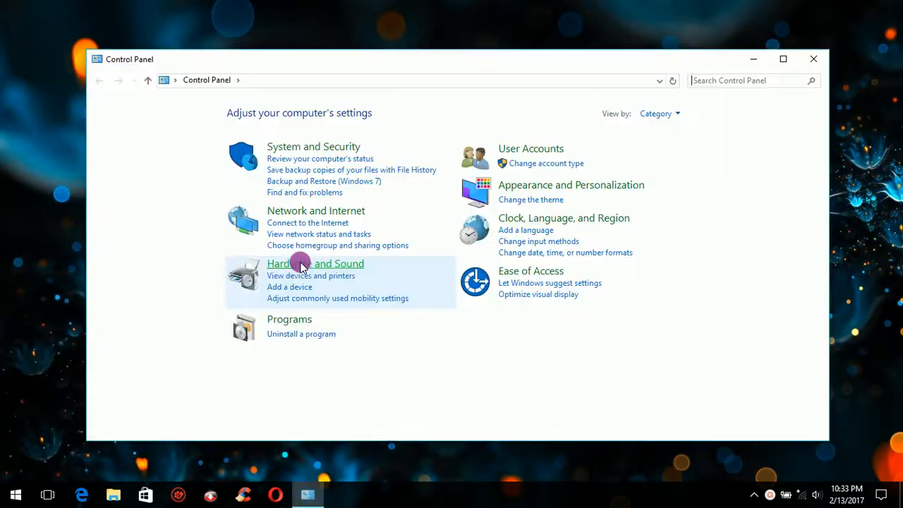
Reach the Balanced plan's advanced power settings via Hardware and Sound > Power Options.
click(316, 264)
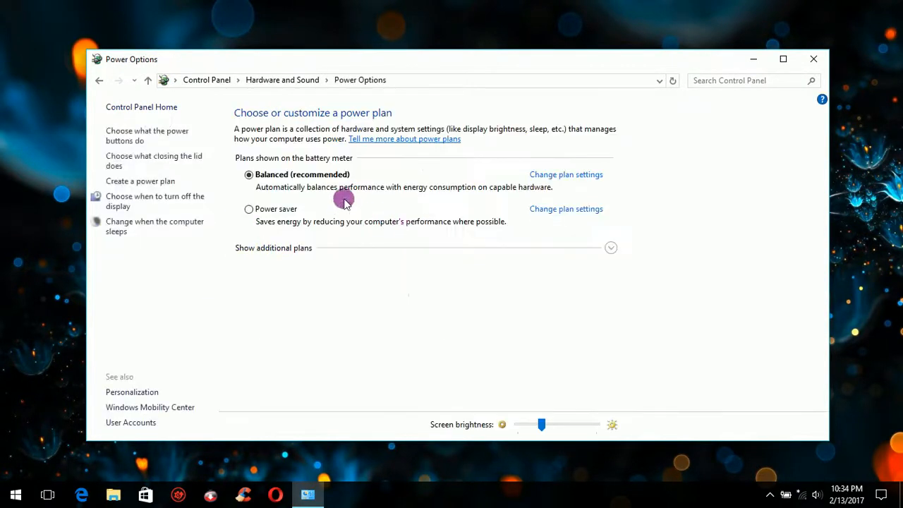
click(566, 175)
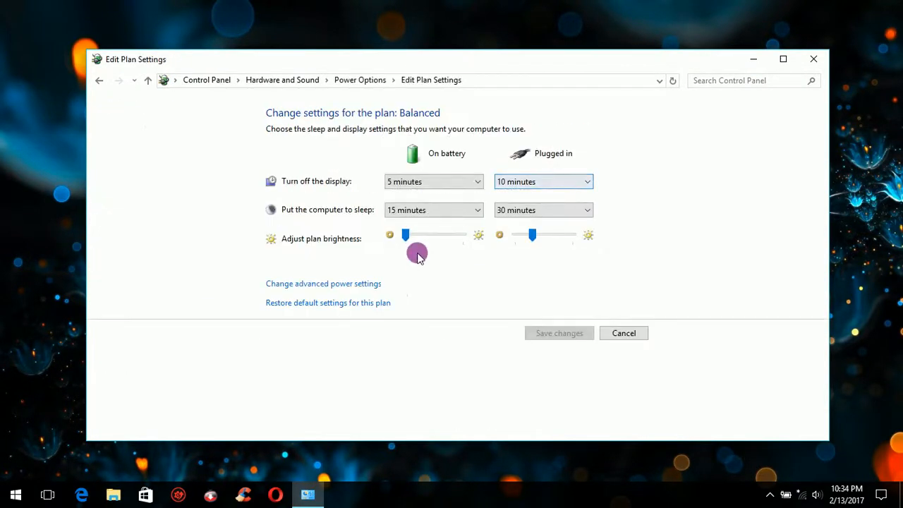
click(324, 282)
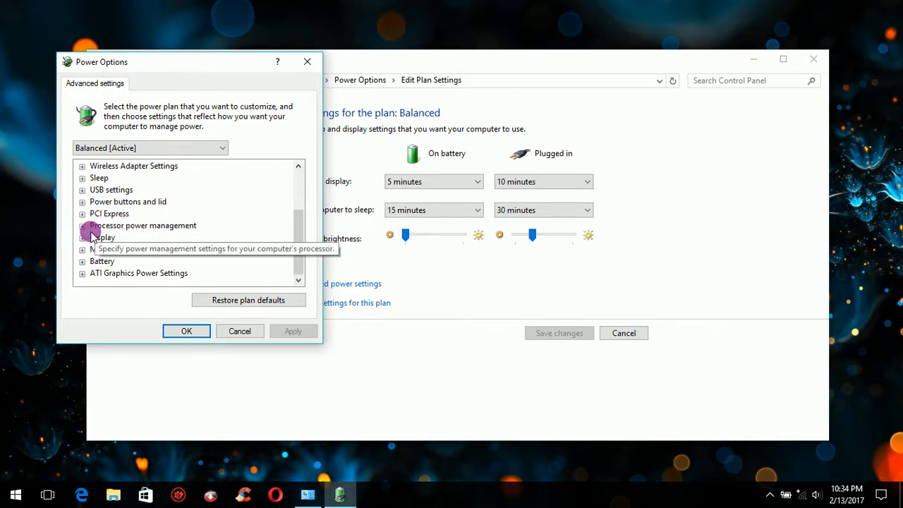
Expand Processor power management, confirm maximum processor state is 75%, and expand System cooling policy.
click(82, 226)
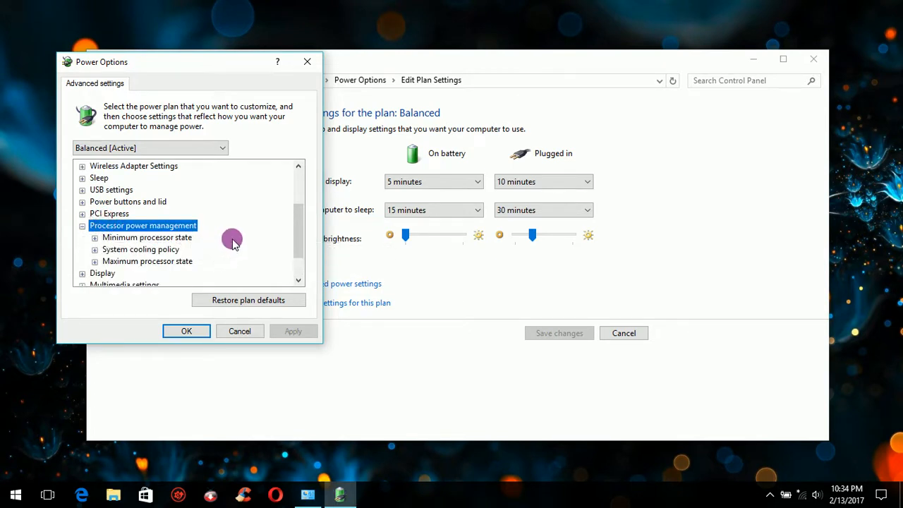
mouse_move(147, 261)
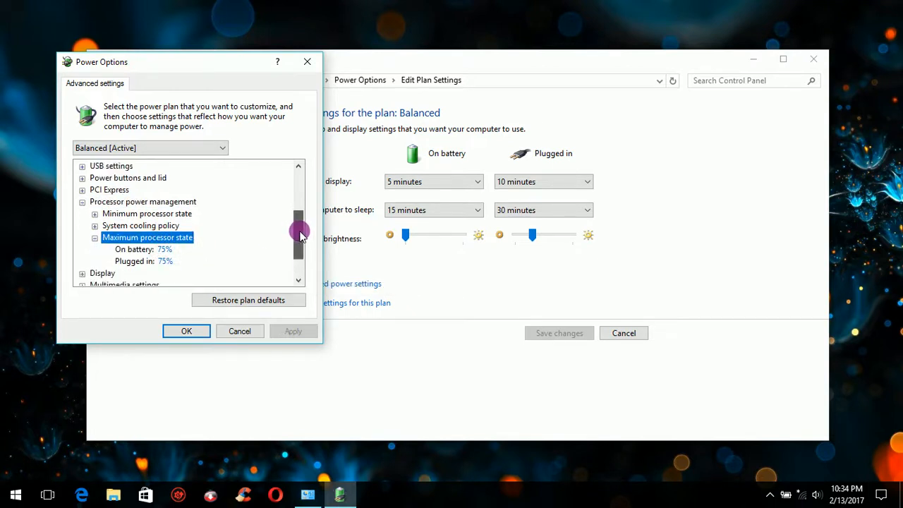
click(164, 248)
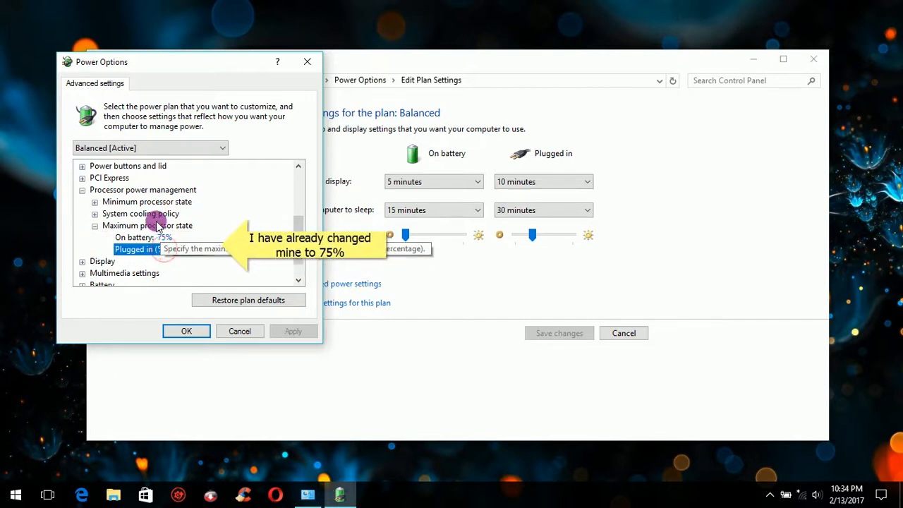
click(147, 226)
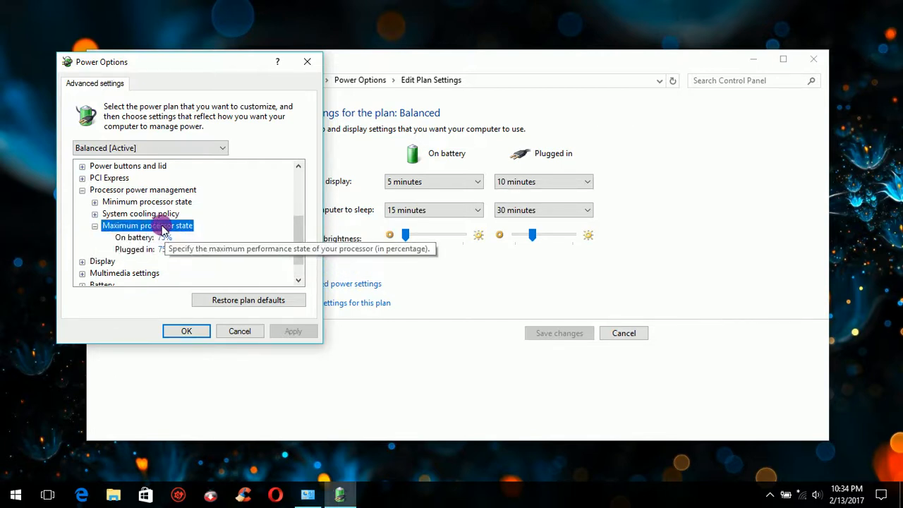
click(141, 213)
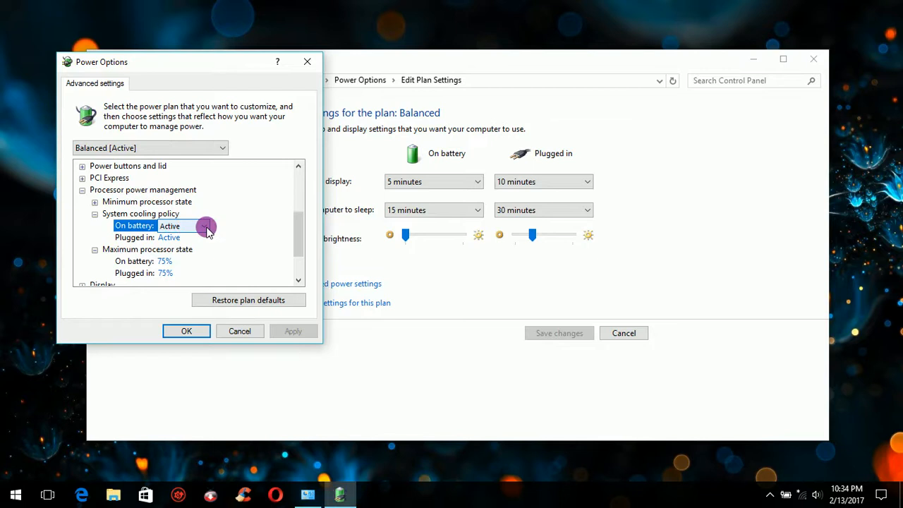
Keep the on-battery system cooling policy at Active and apply the advanced settings with OK.
click(204, 225)
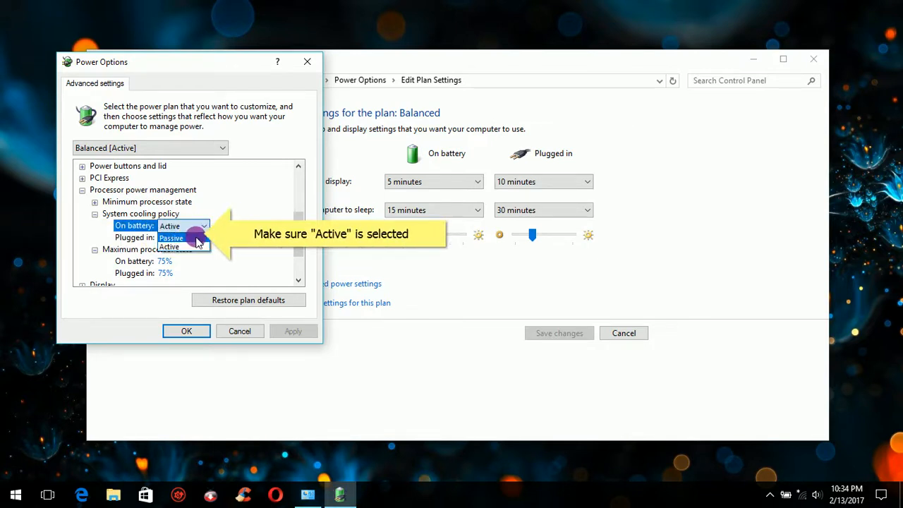
click(170, 245)
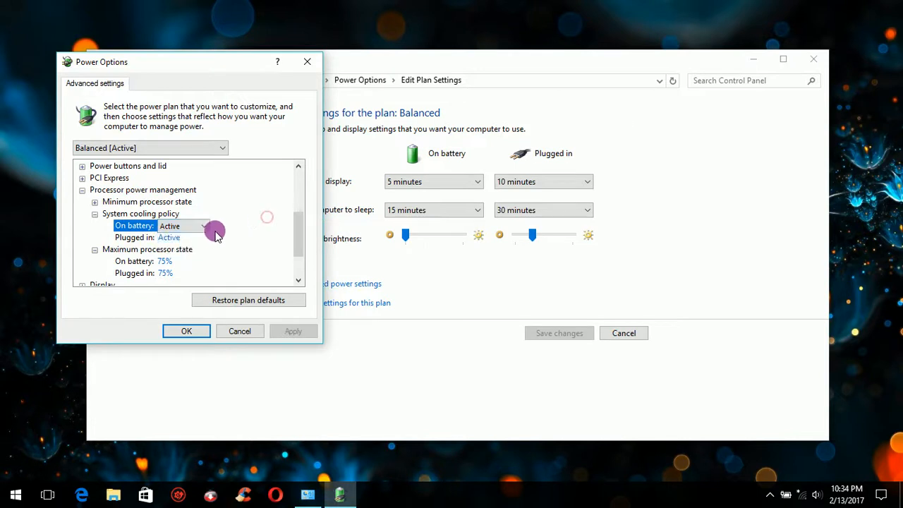
click(186, 330)
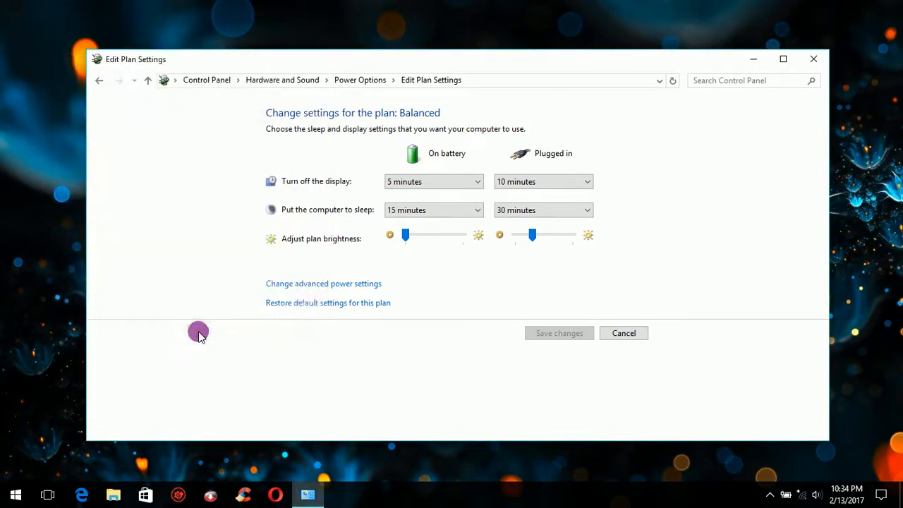
mouse_move(592, 306)
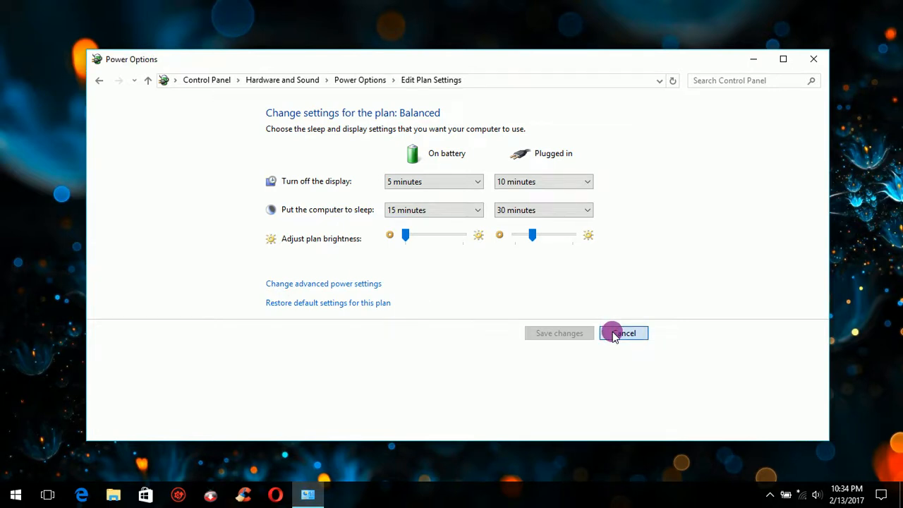
Cancel the Edit Plan Settings window to return to the desktop.
click(623, 333)
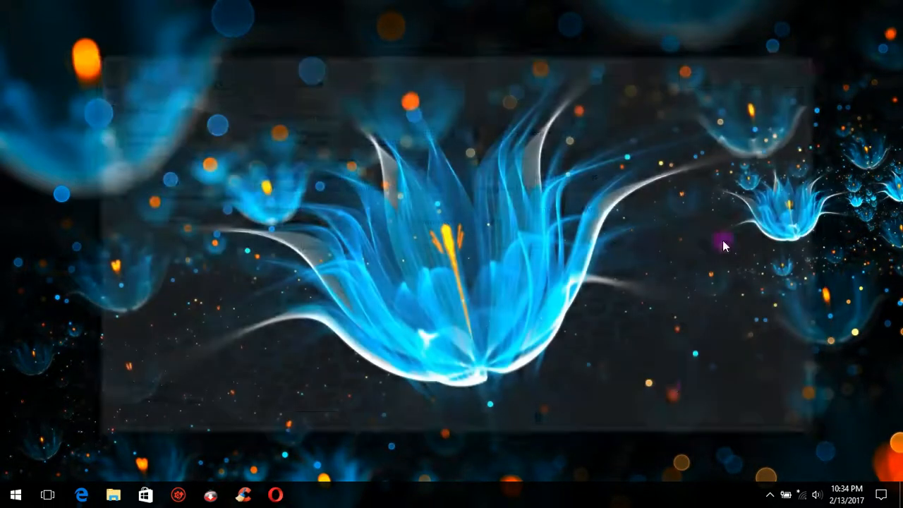